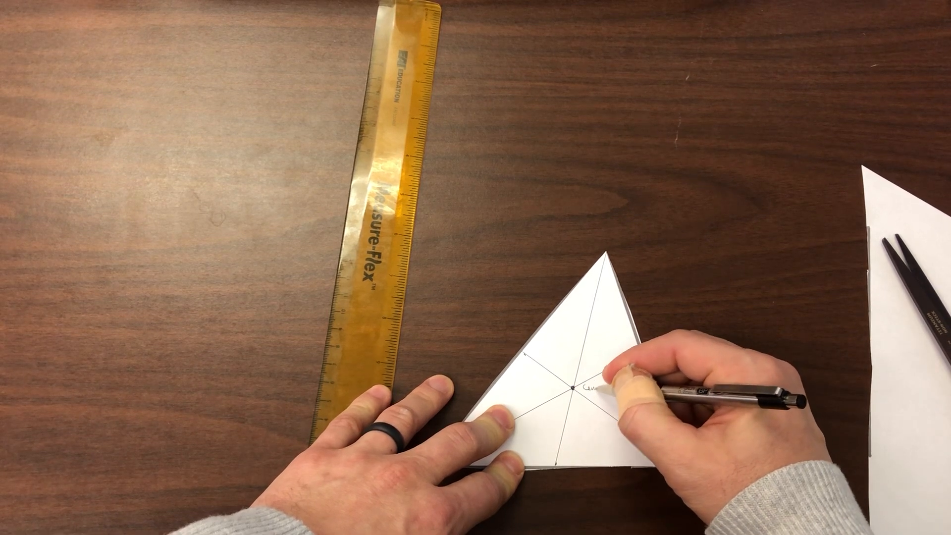
pyautogui.write('Centroid')
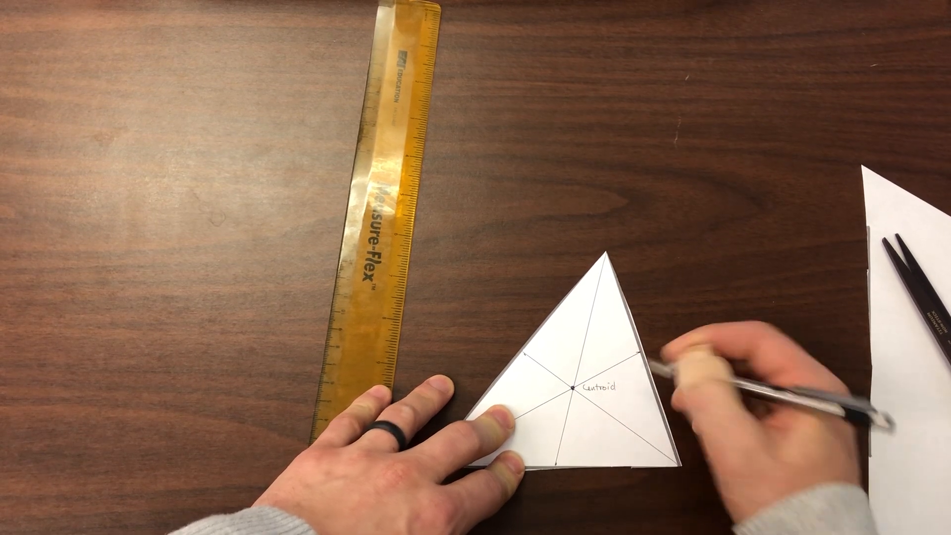